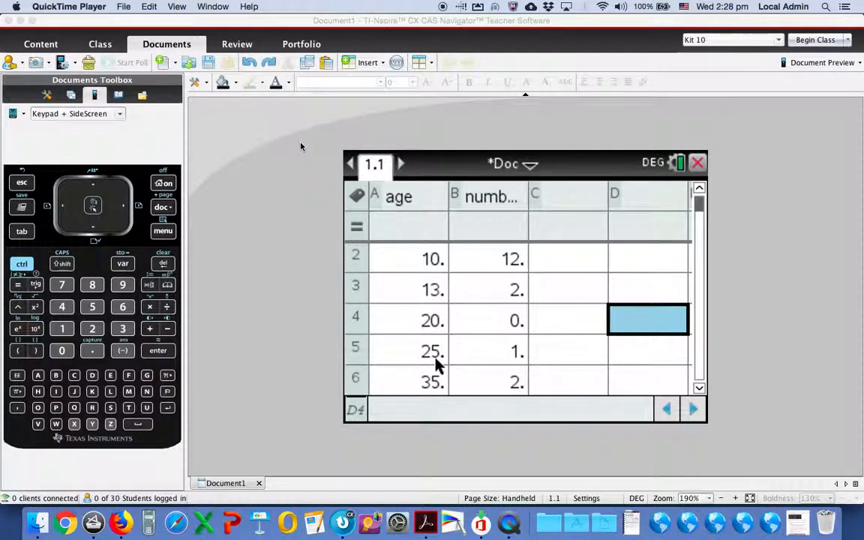
mouse_move(526, 198)
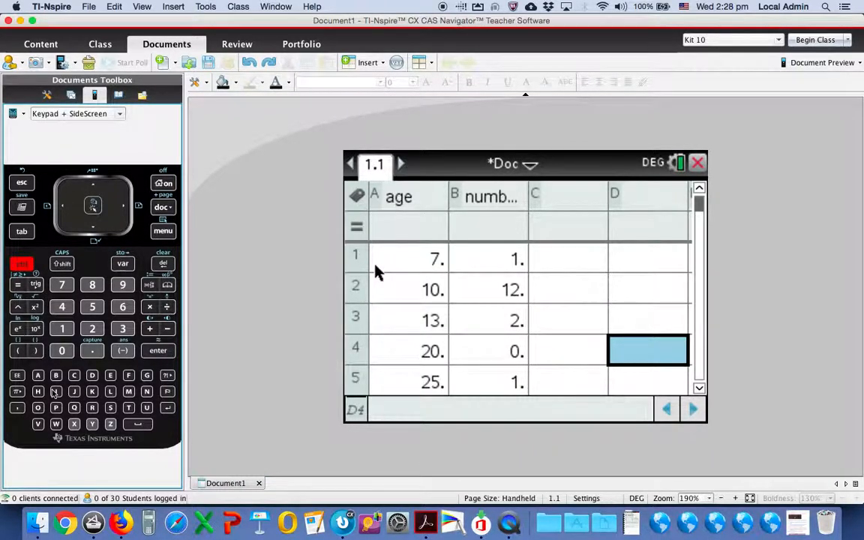
Assign age to the horizontal axis and numberpets to the vertical axis of the scatter plot
left_click(432, 164)
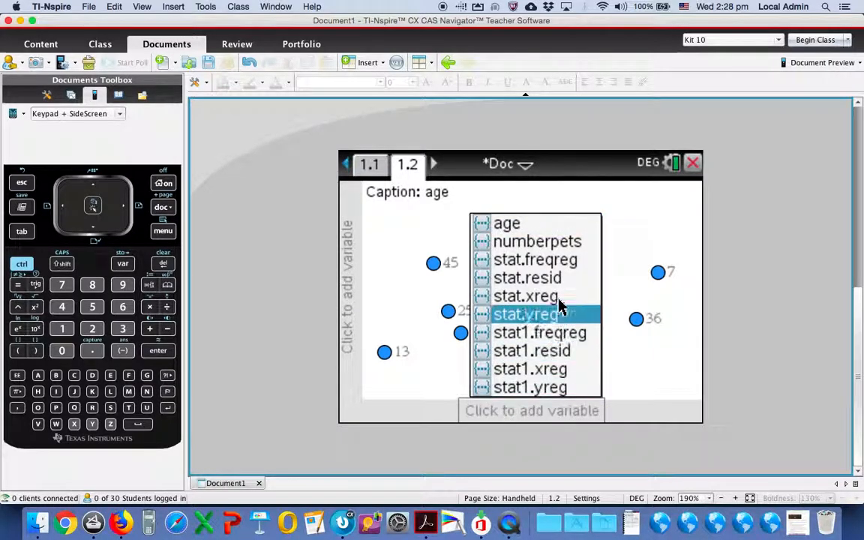
left_click(507, 222)
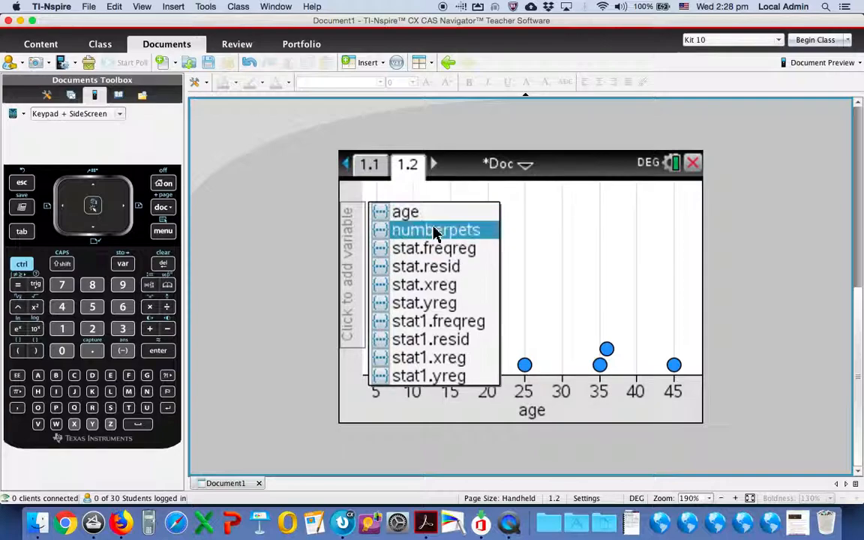
left_click(436, 231)
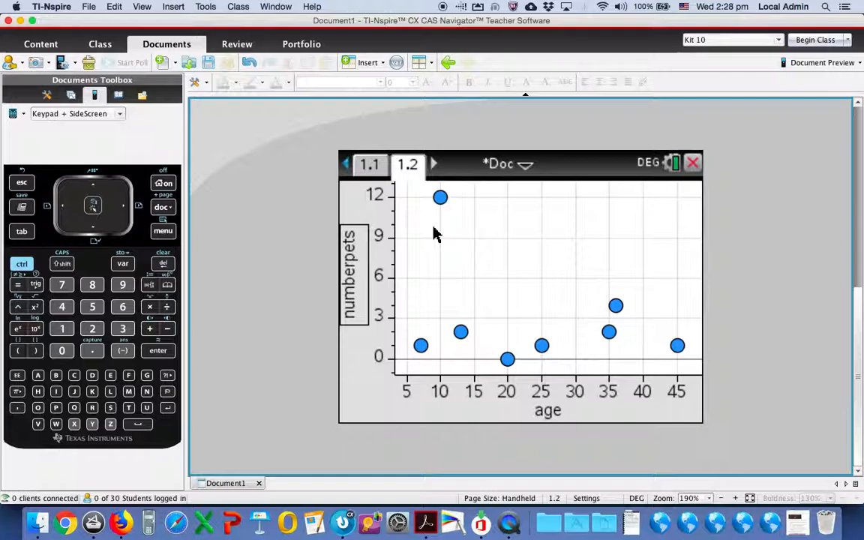
Return to spreadsheet 1.1 and choose Statistics > Stat Calculations > Linear Regression (mx+b)
left_click(369, 163)
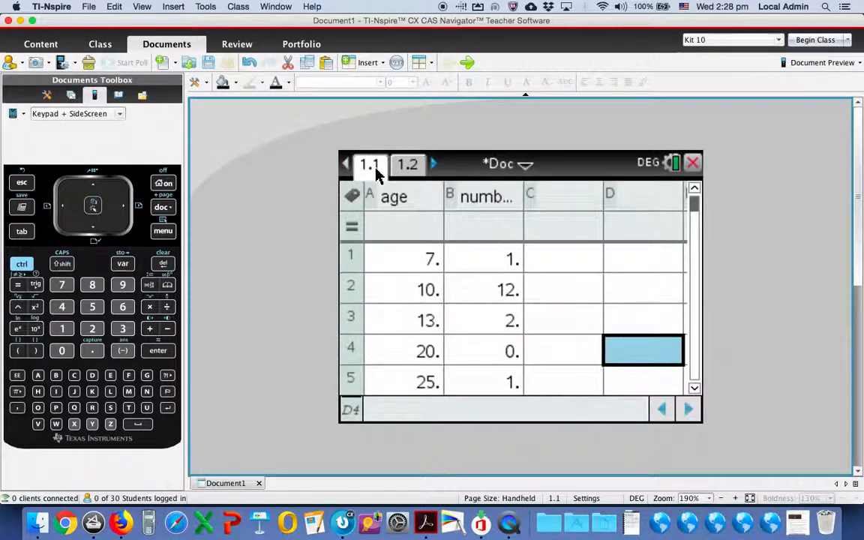
mouse_move(543, 213)
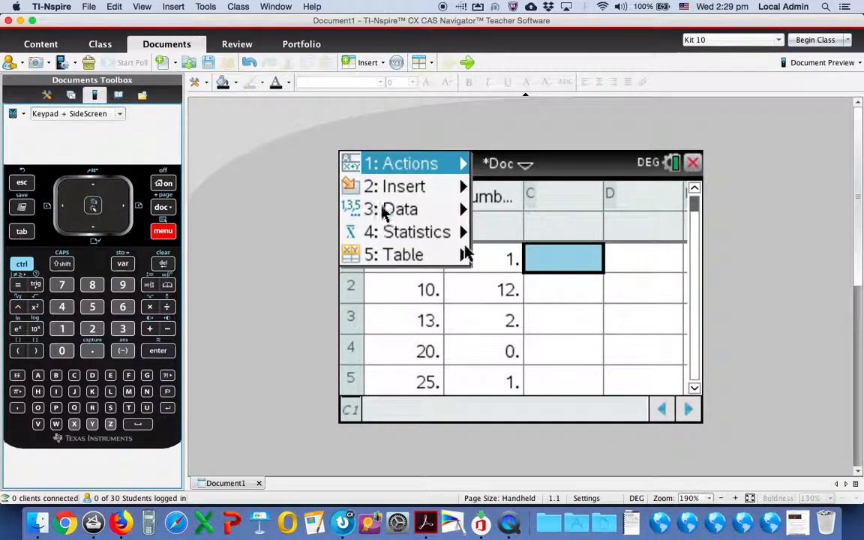
left_click(417, 231)
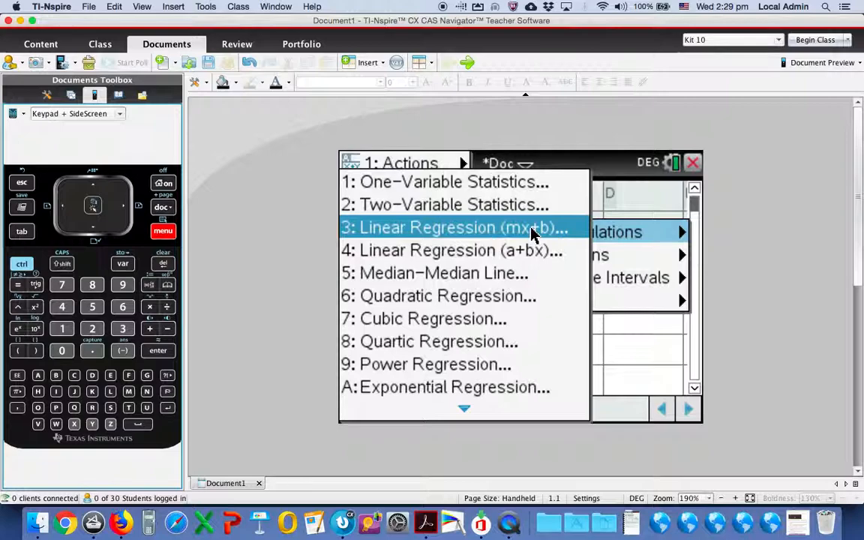
left_click(454, 228)
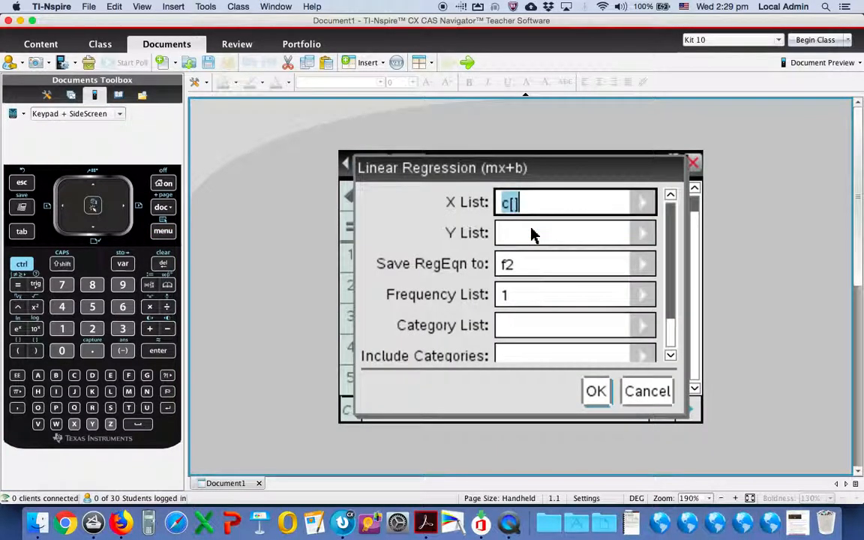
Run the regression with X List age, Y List numberpets, saving the equation as f2
left_click(642, 201)
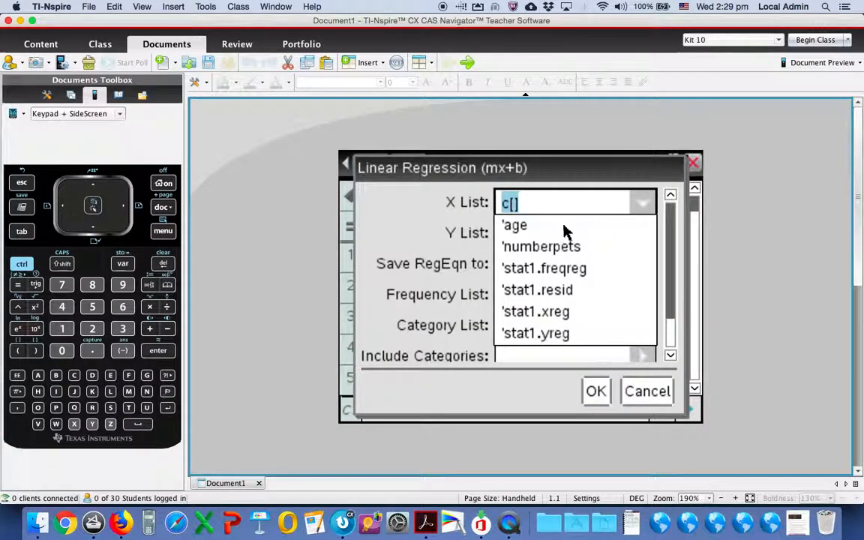
left_click(515, 225)
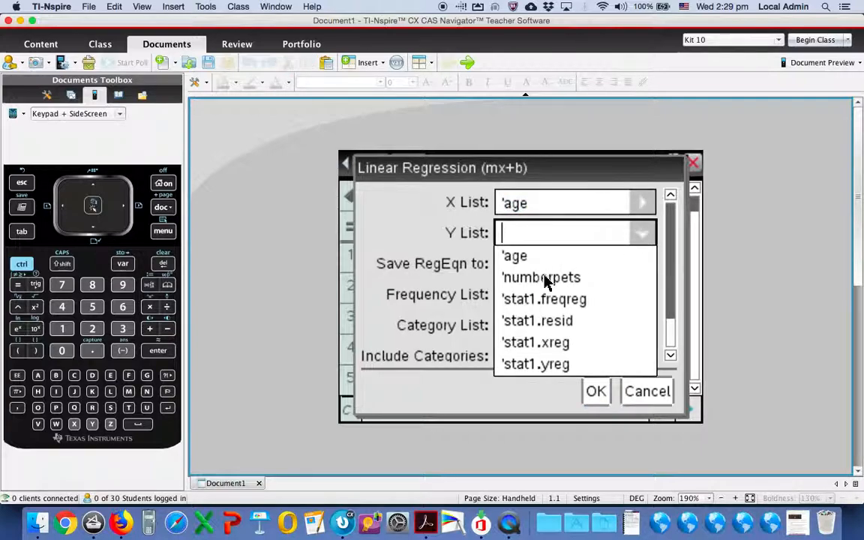
left_click(540, 278)
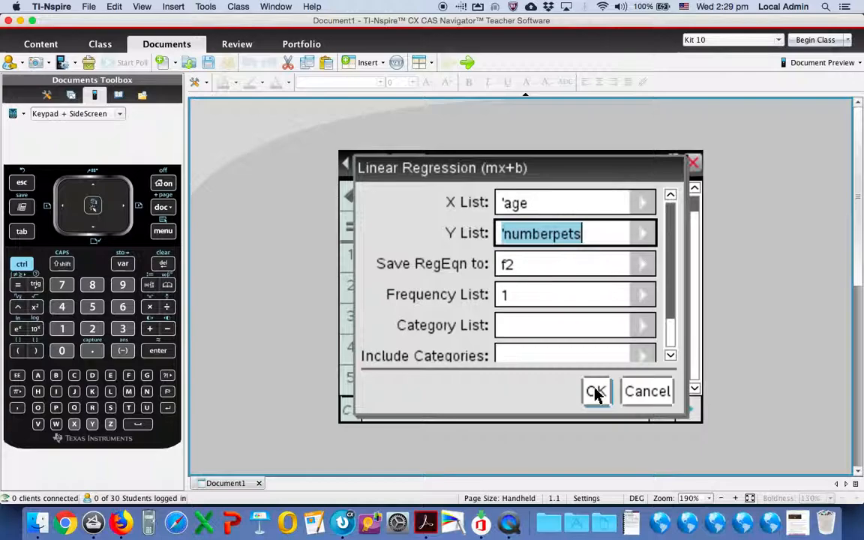
left_click(595, 390)
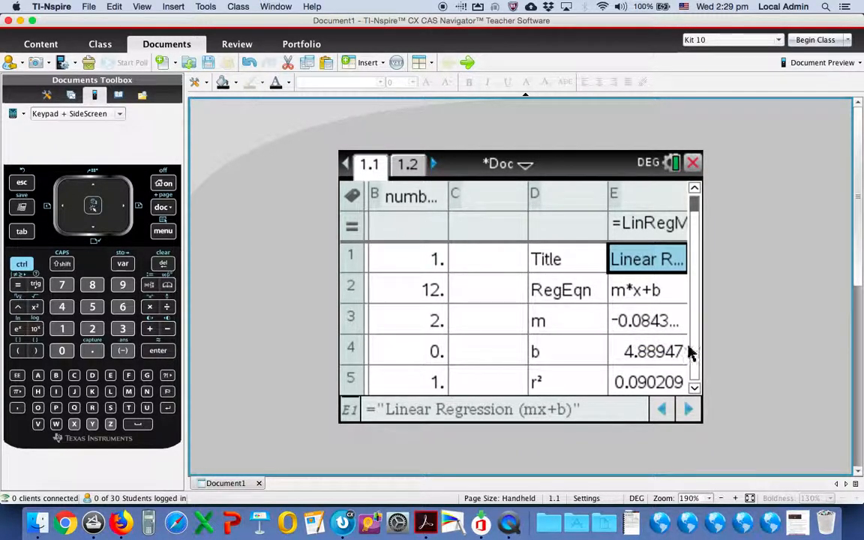
mouse_move(673, 358)
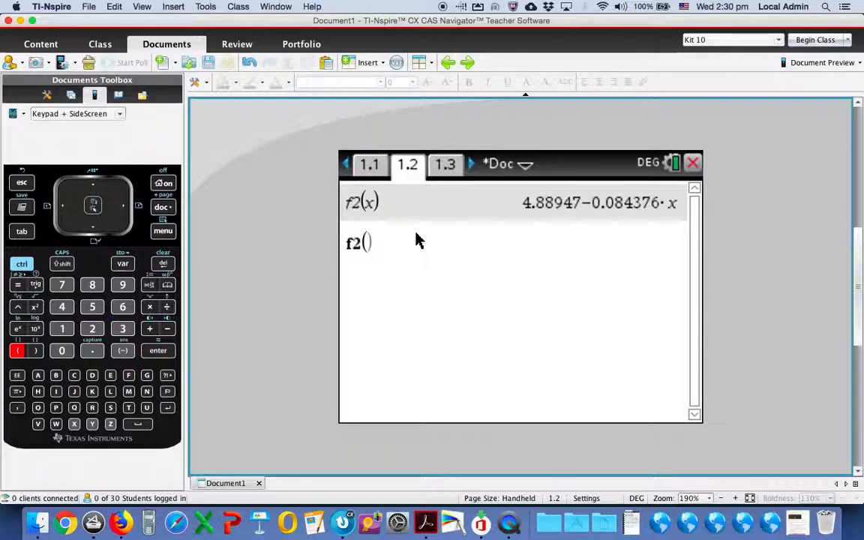
Start entering the regression function f2 on the Calculator page
left_click(123, 328)
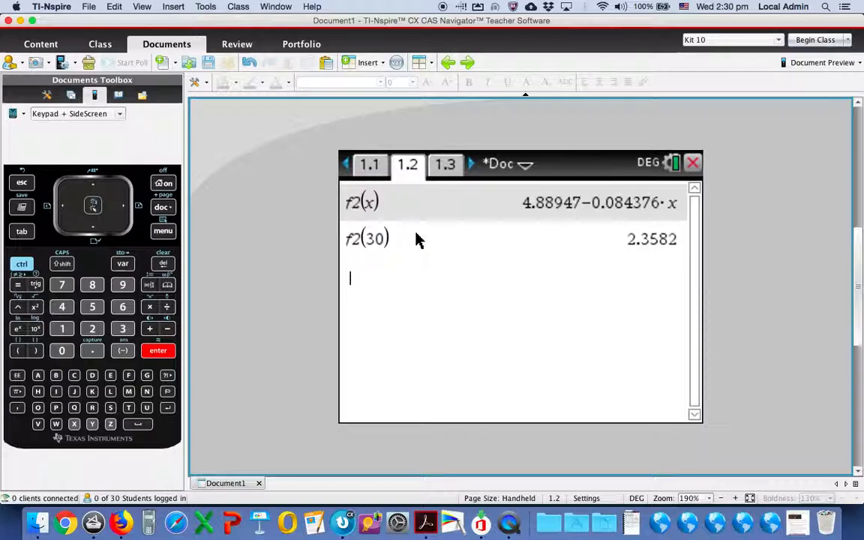
type("f2(")
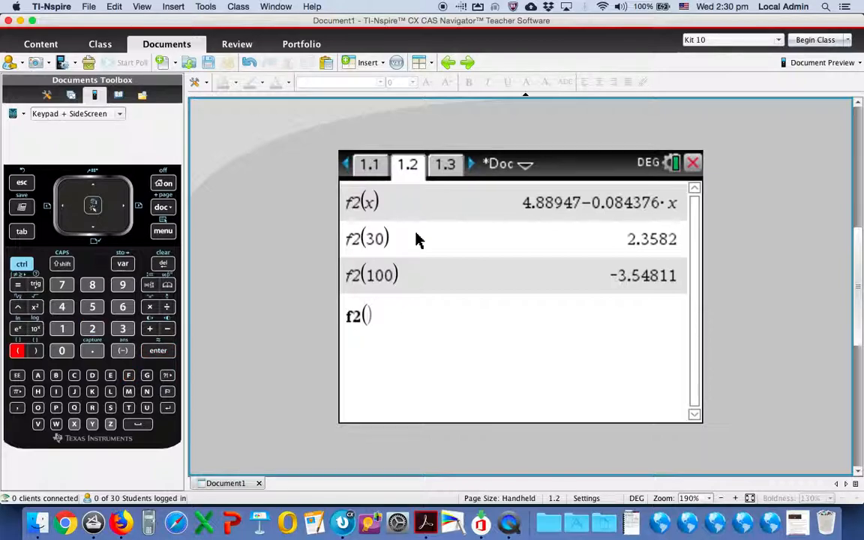
Evaluate f2 at -20, giving 6.57699
type("-20")
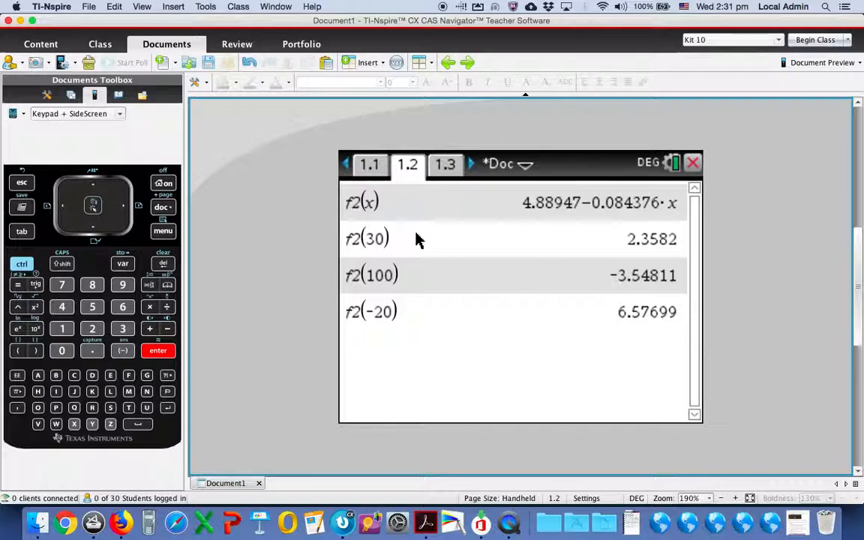
mouse_move(375, 167)
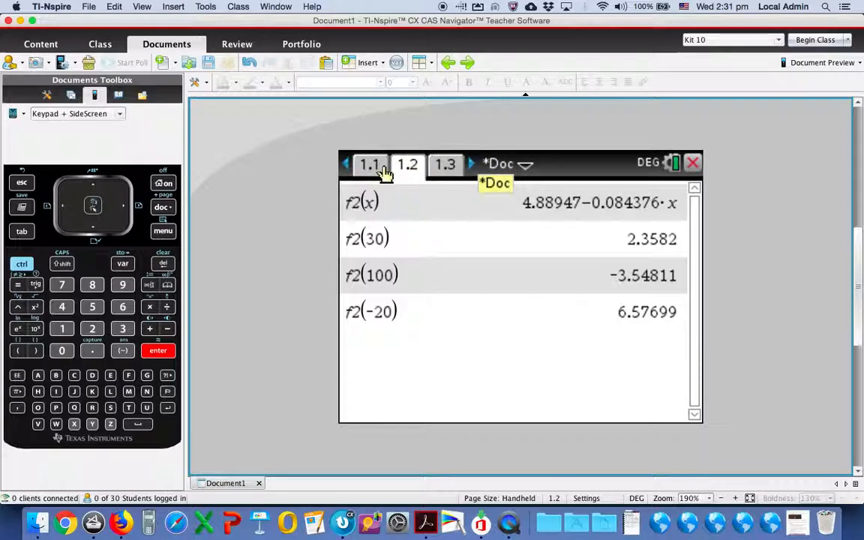
Return to spreadsheet 1.1 and read the full slope m and intercept b = 4.889474179287
left_click(370, 164)
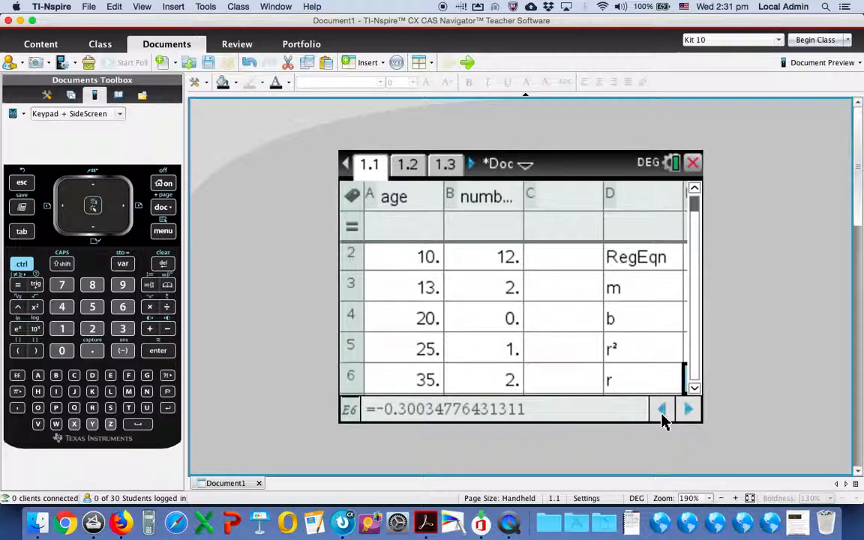
mouse_move(673, 428)
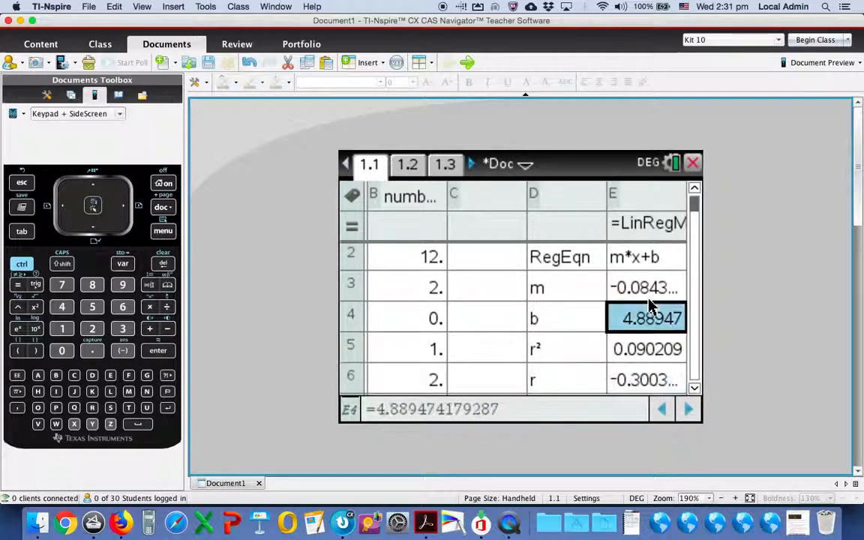
left_click(645, 288)
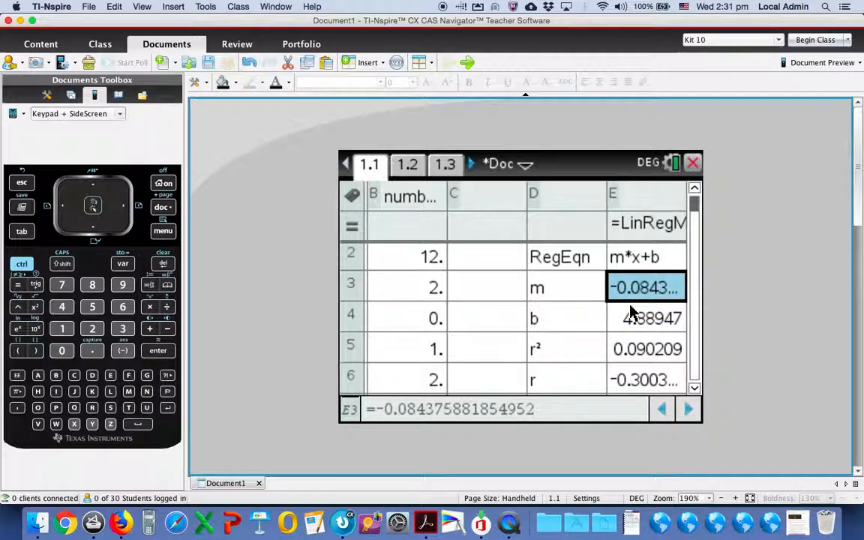
left_click(647, 318)
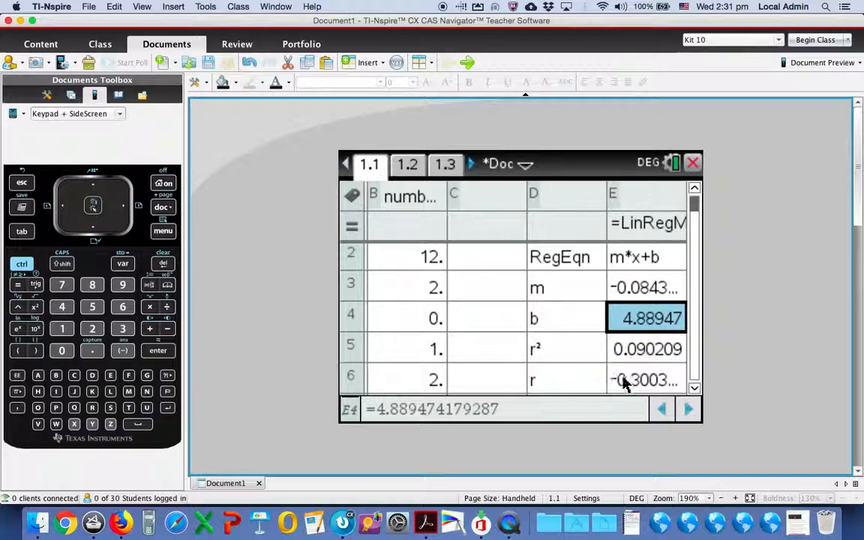
mouse_move(537, 283)
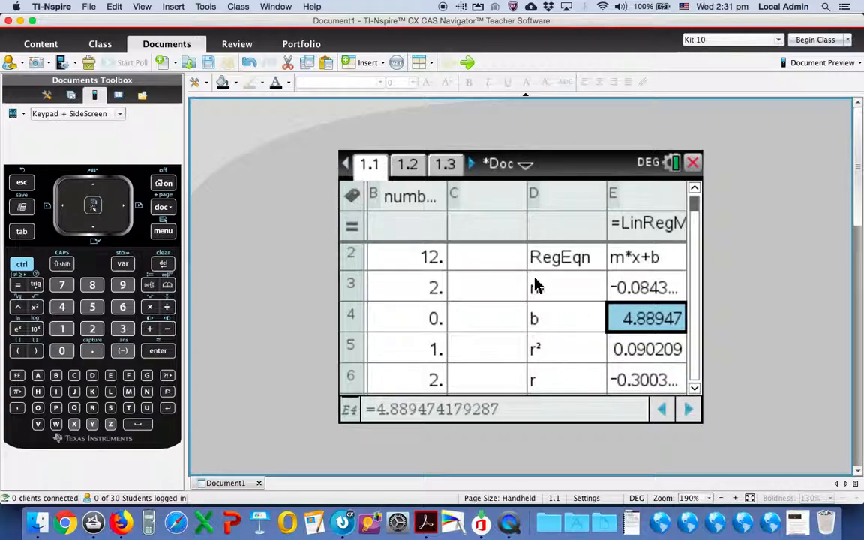